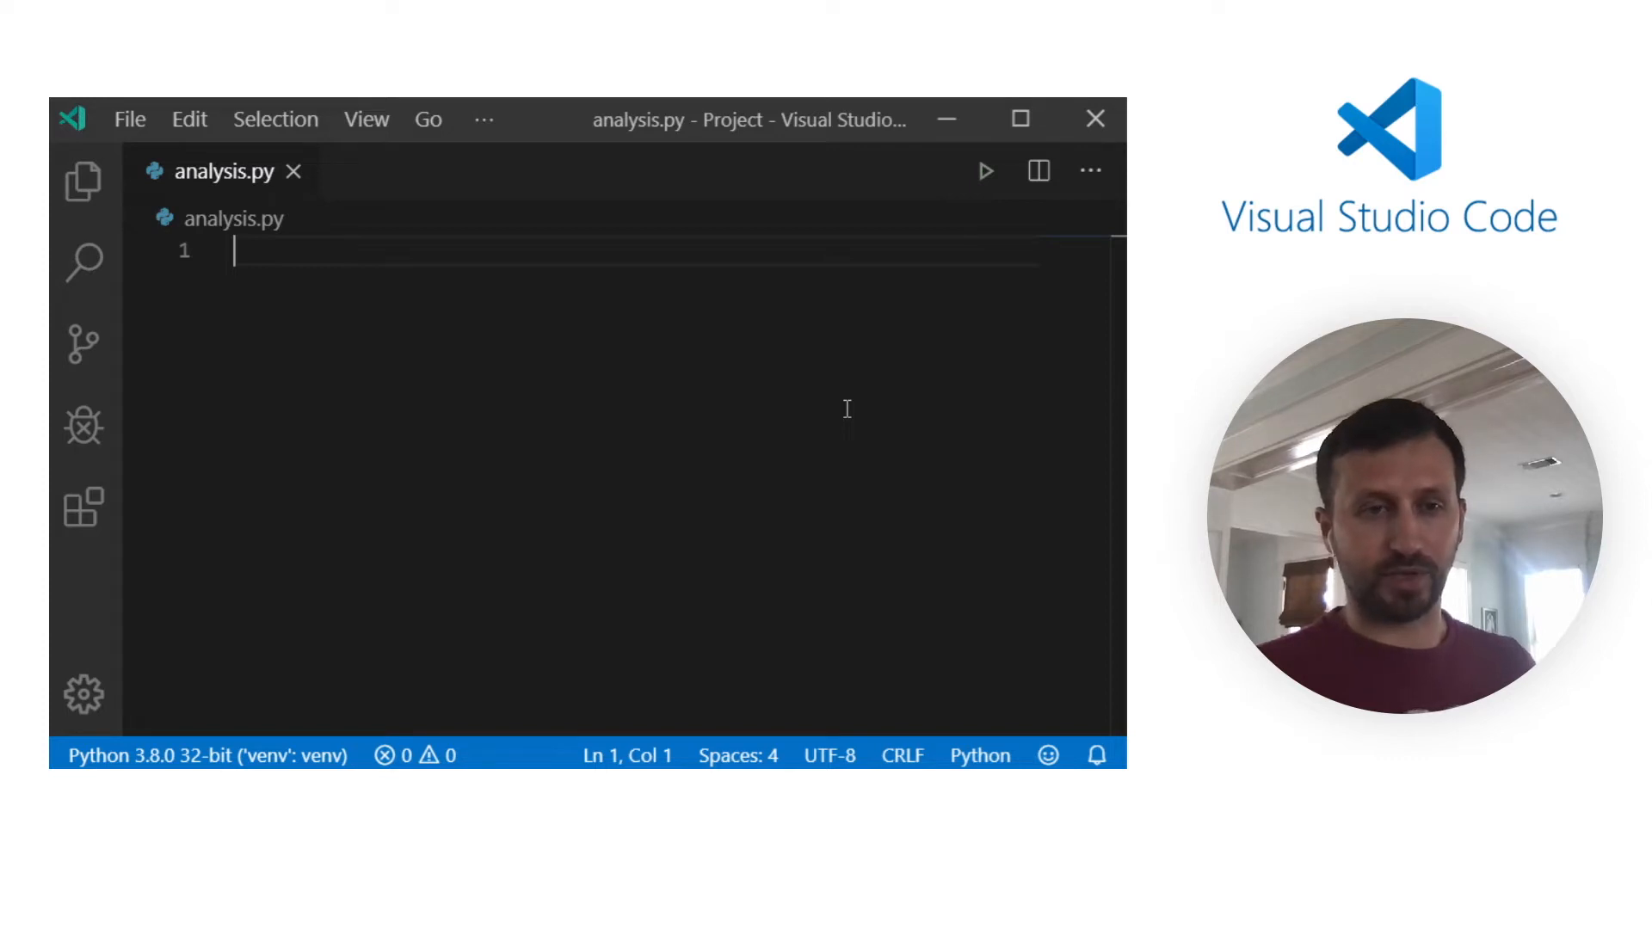
Create x = np.array([1,2,3,4]) and add 'import numpy as np' via Quick Fix
type("x = np")
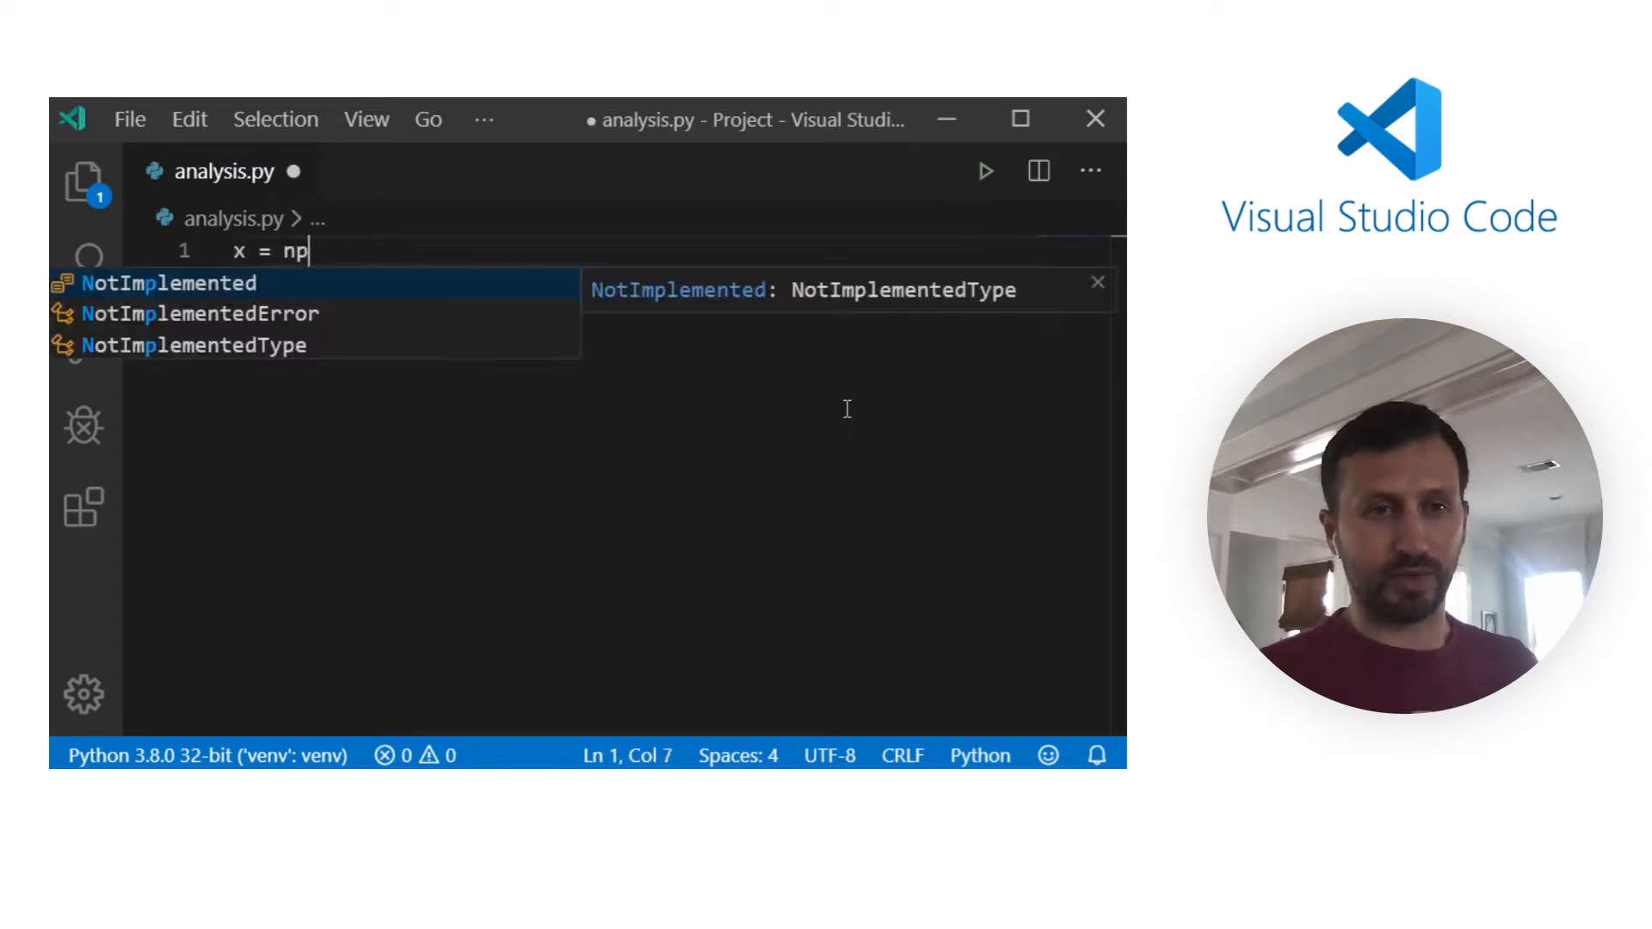
type(".array([1,")
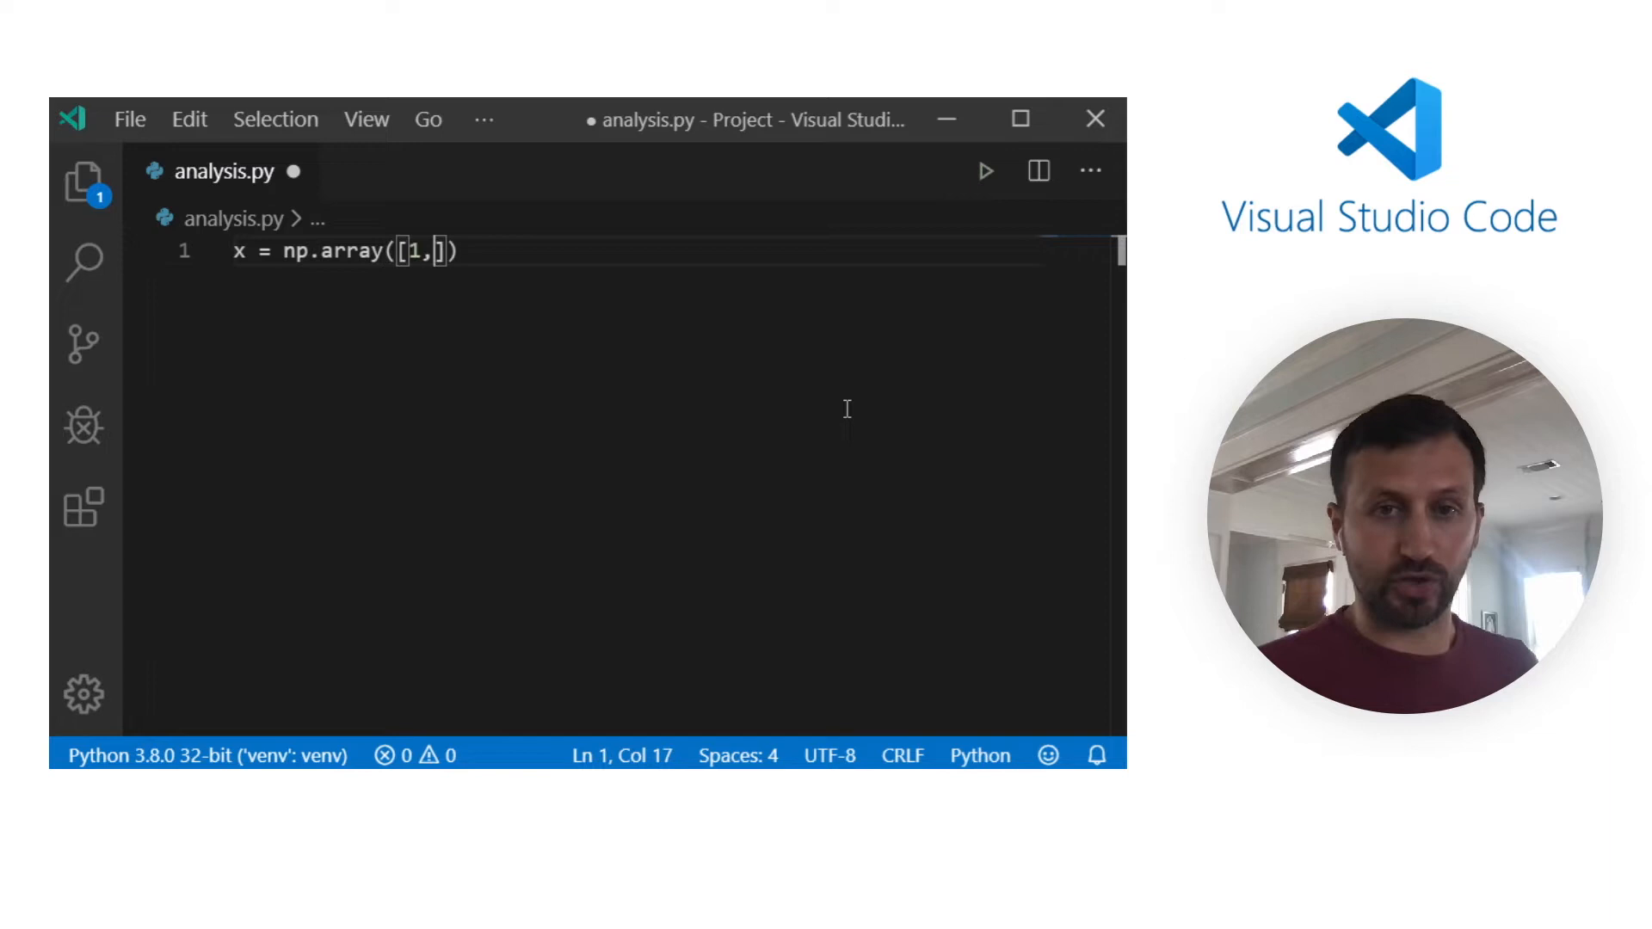
type("2,3,4")
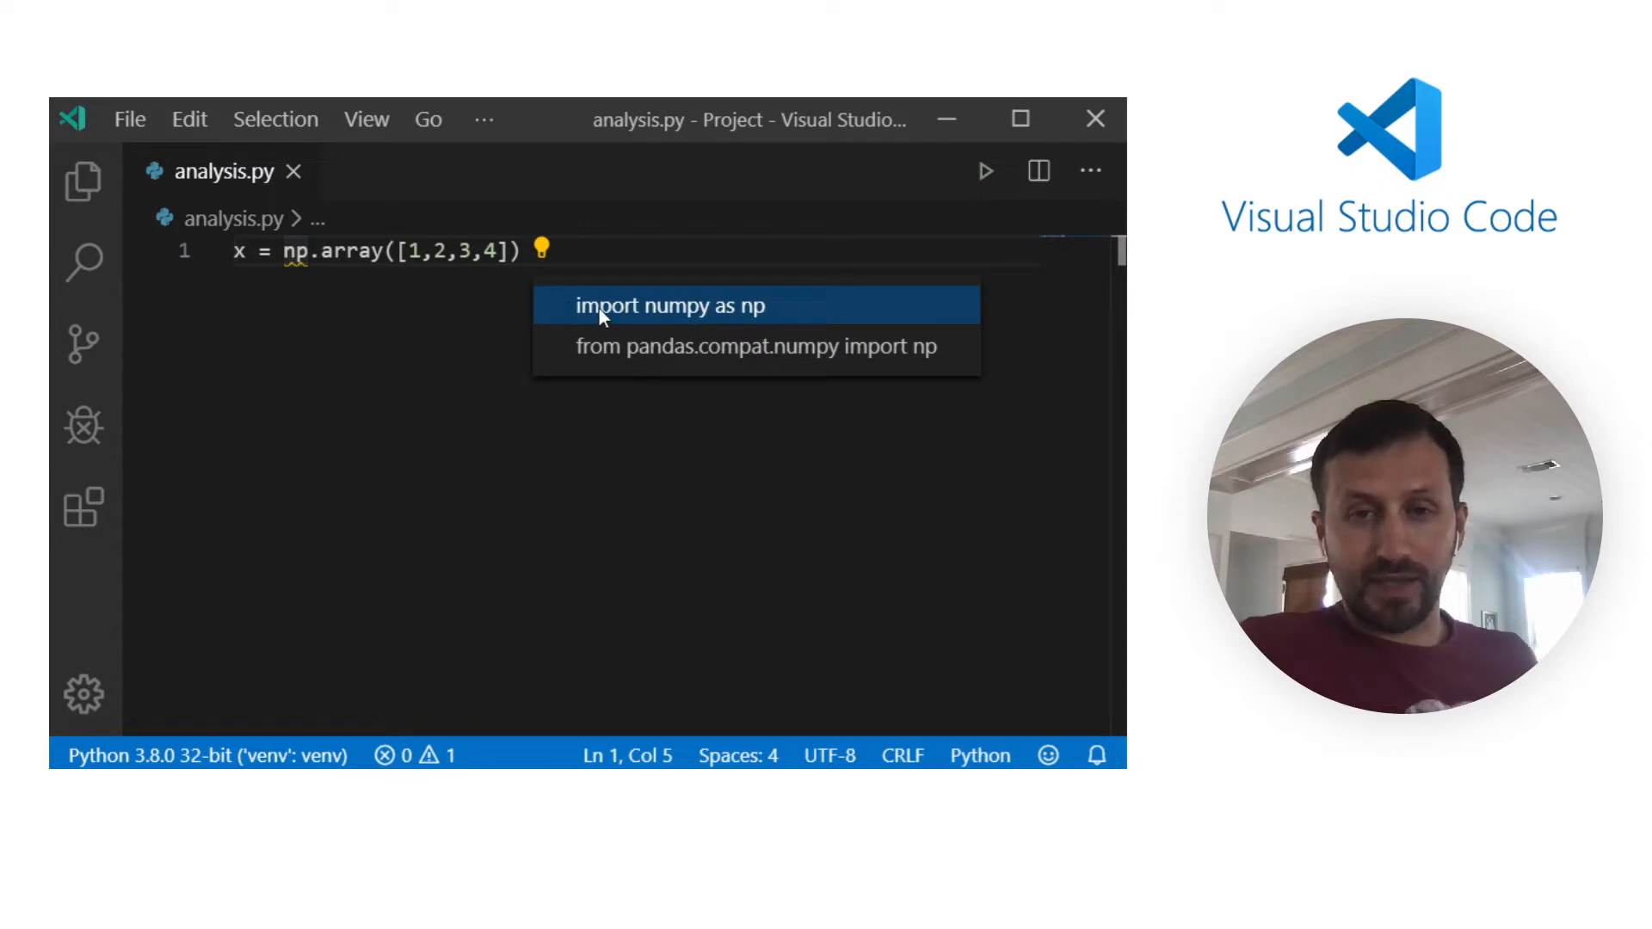
left_click(669, 306)
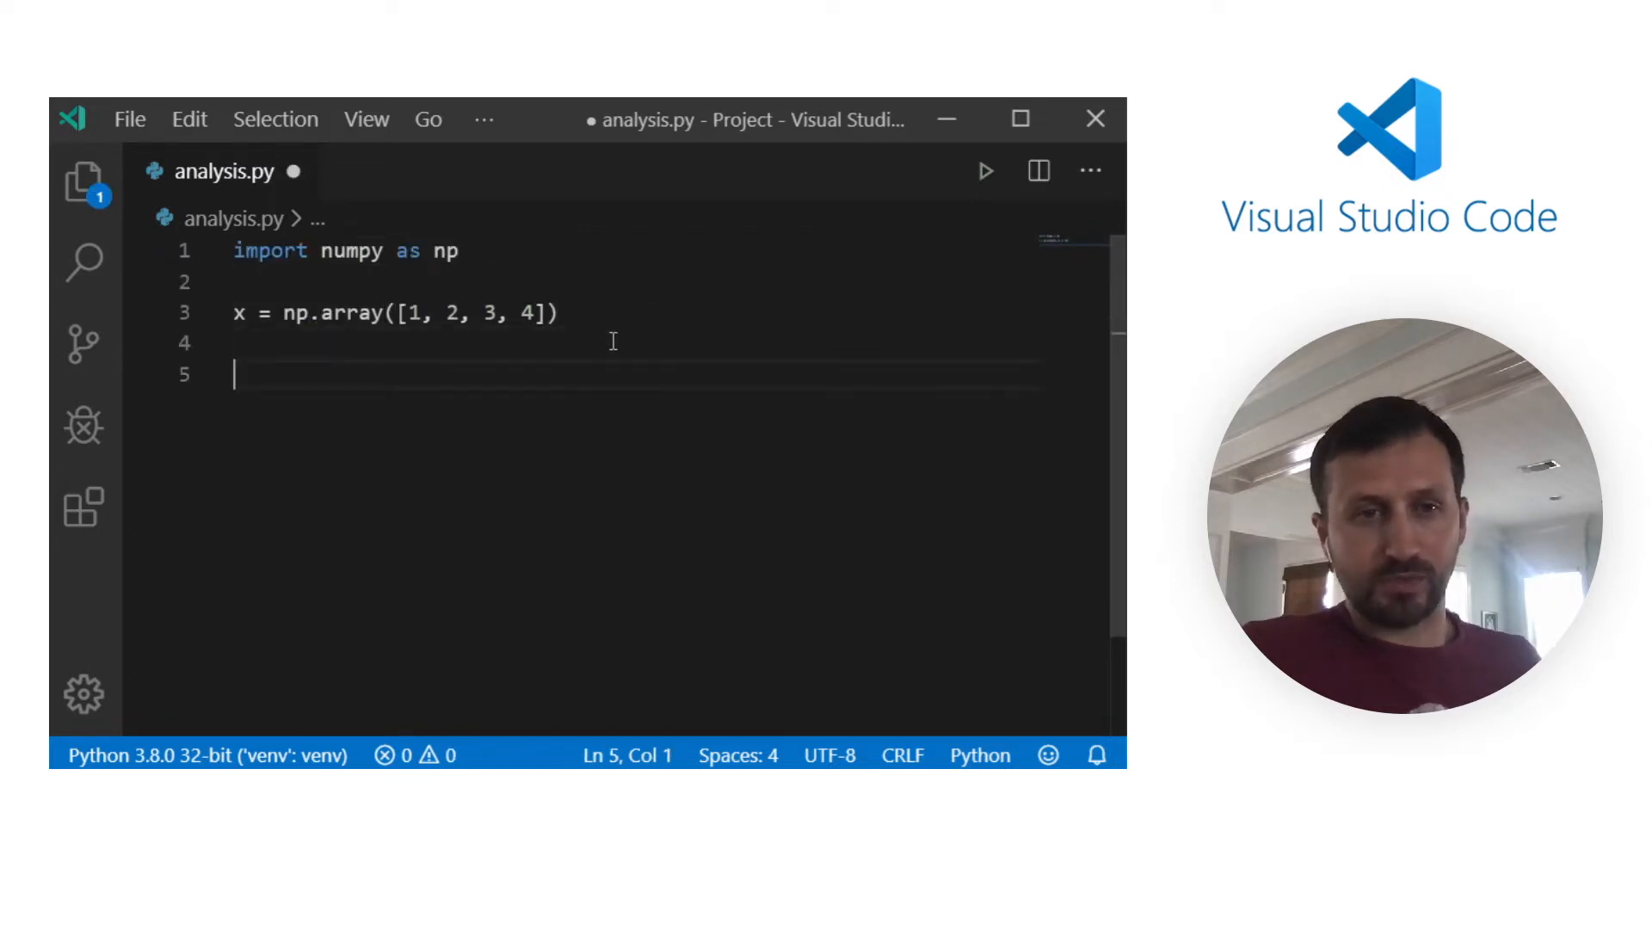
Create z = pd.DataFrame(x) and add 'import pandas as pd' via Quick Fix
type("z = pd.")
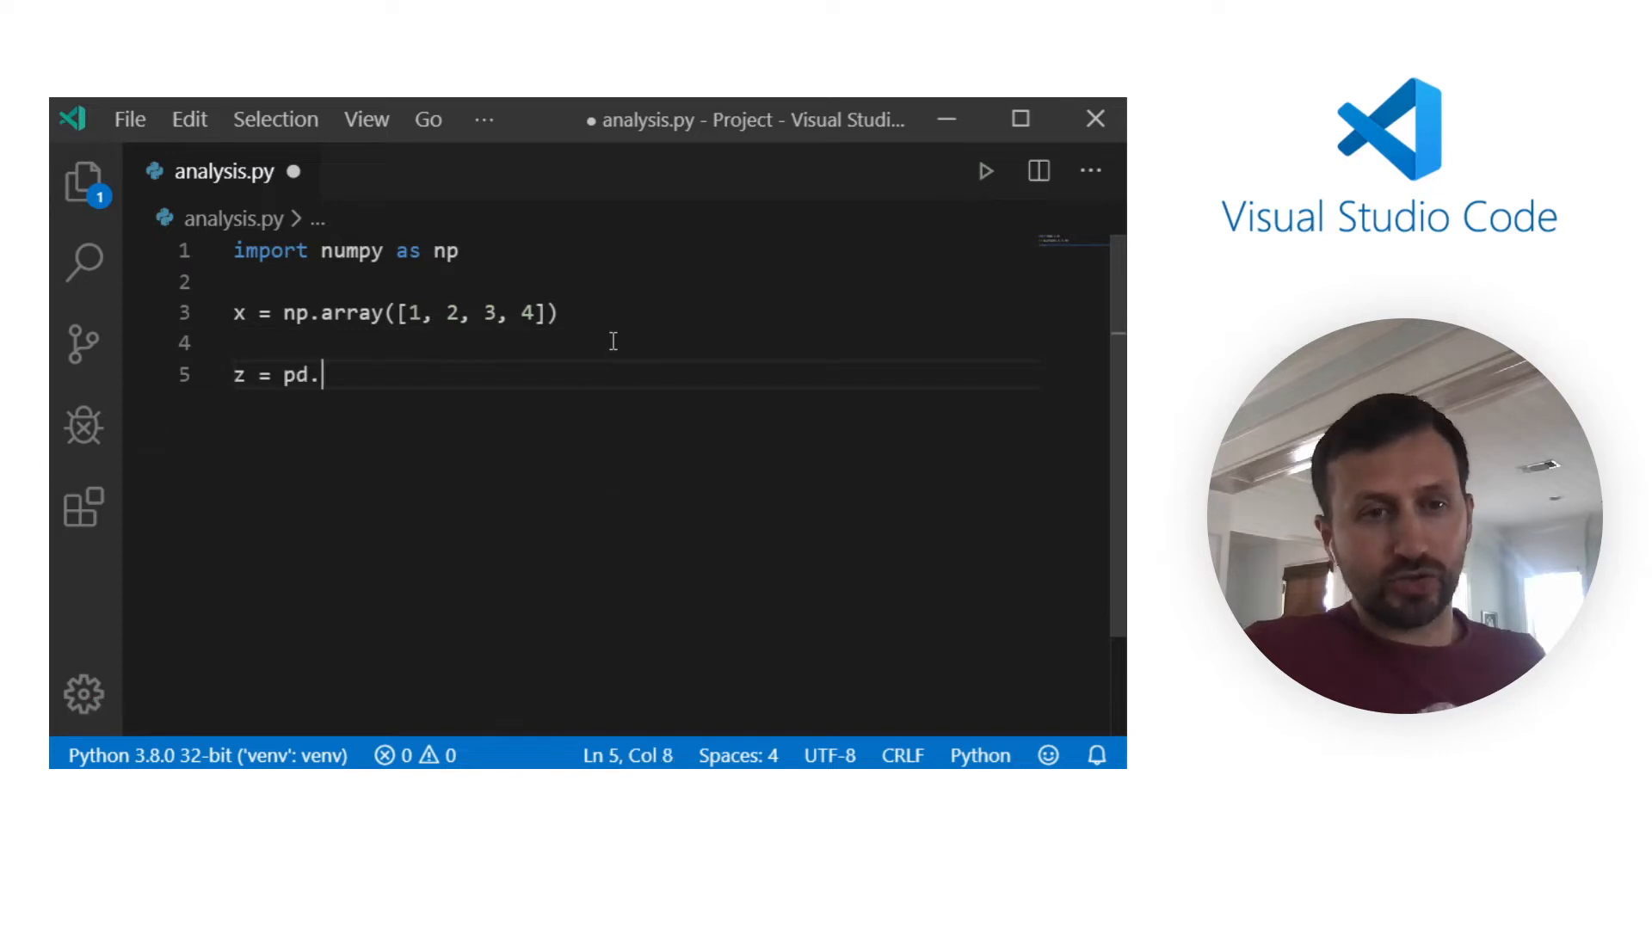
type("DataFrame()")
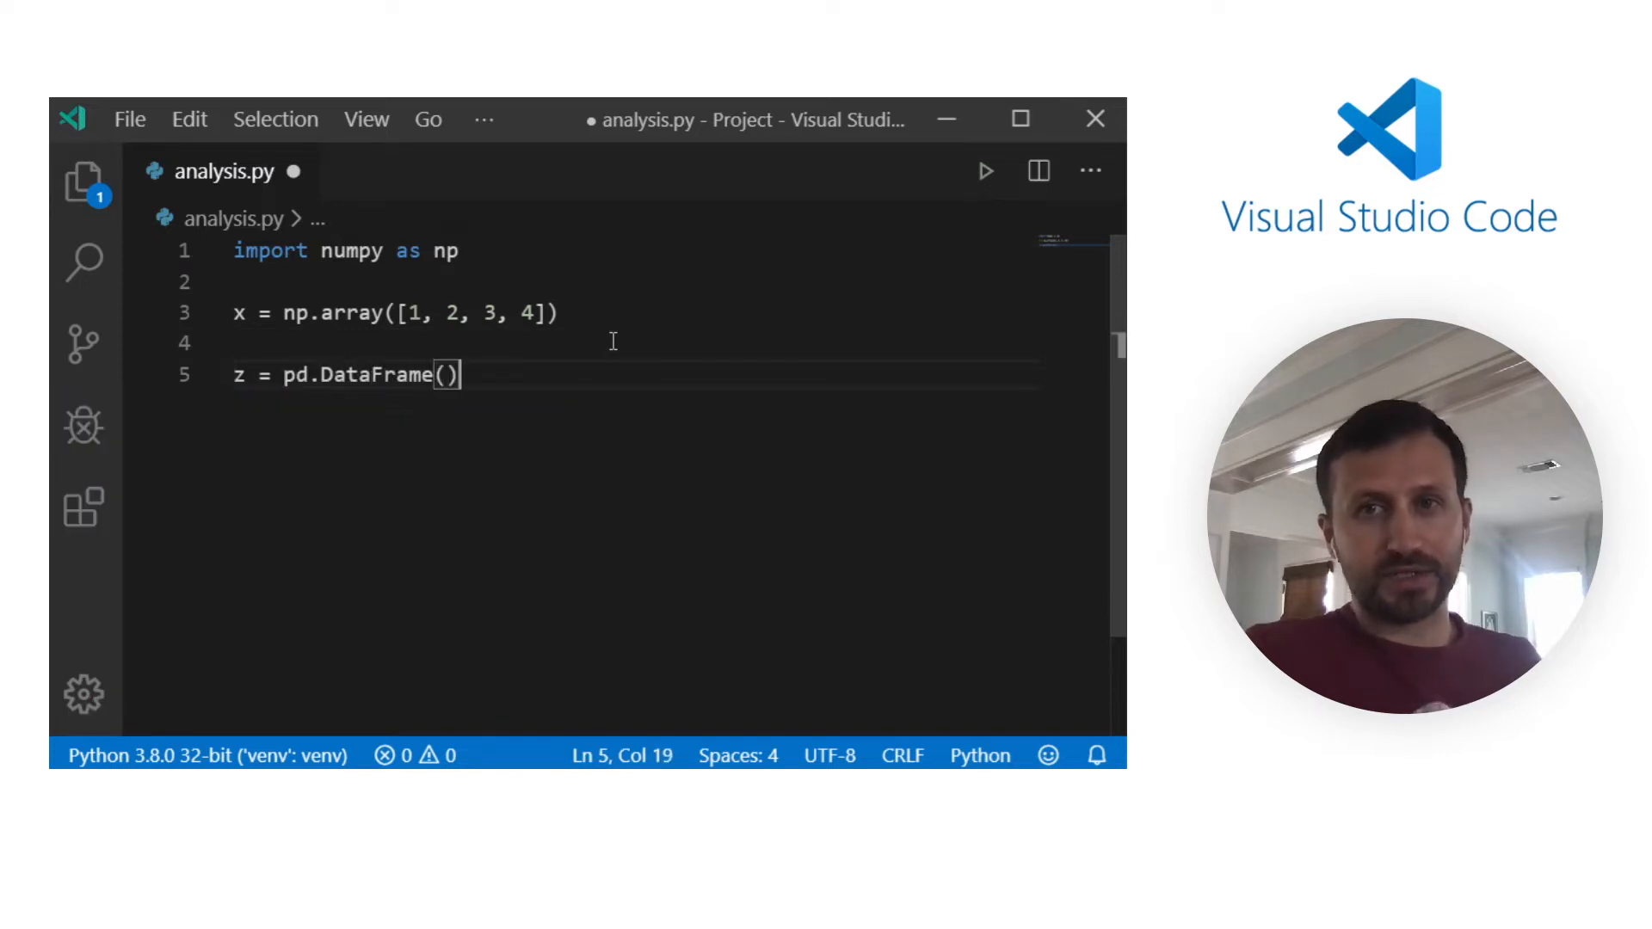
type("x")
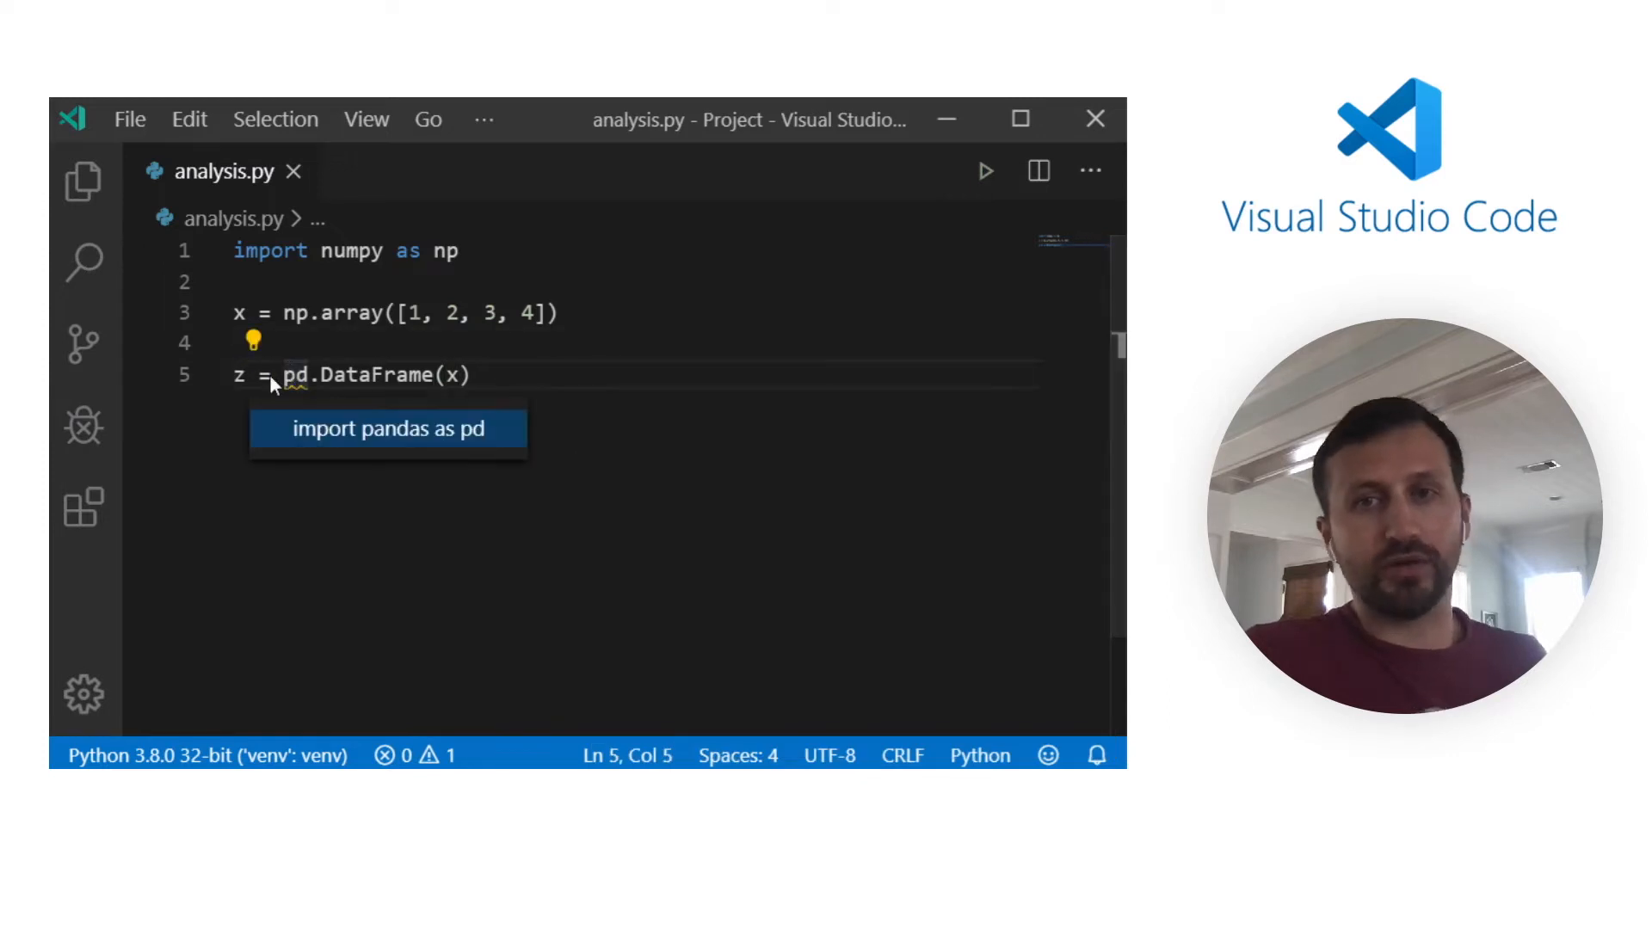
left_click(386, 428)
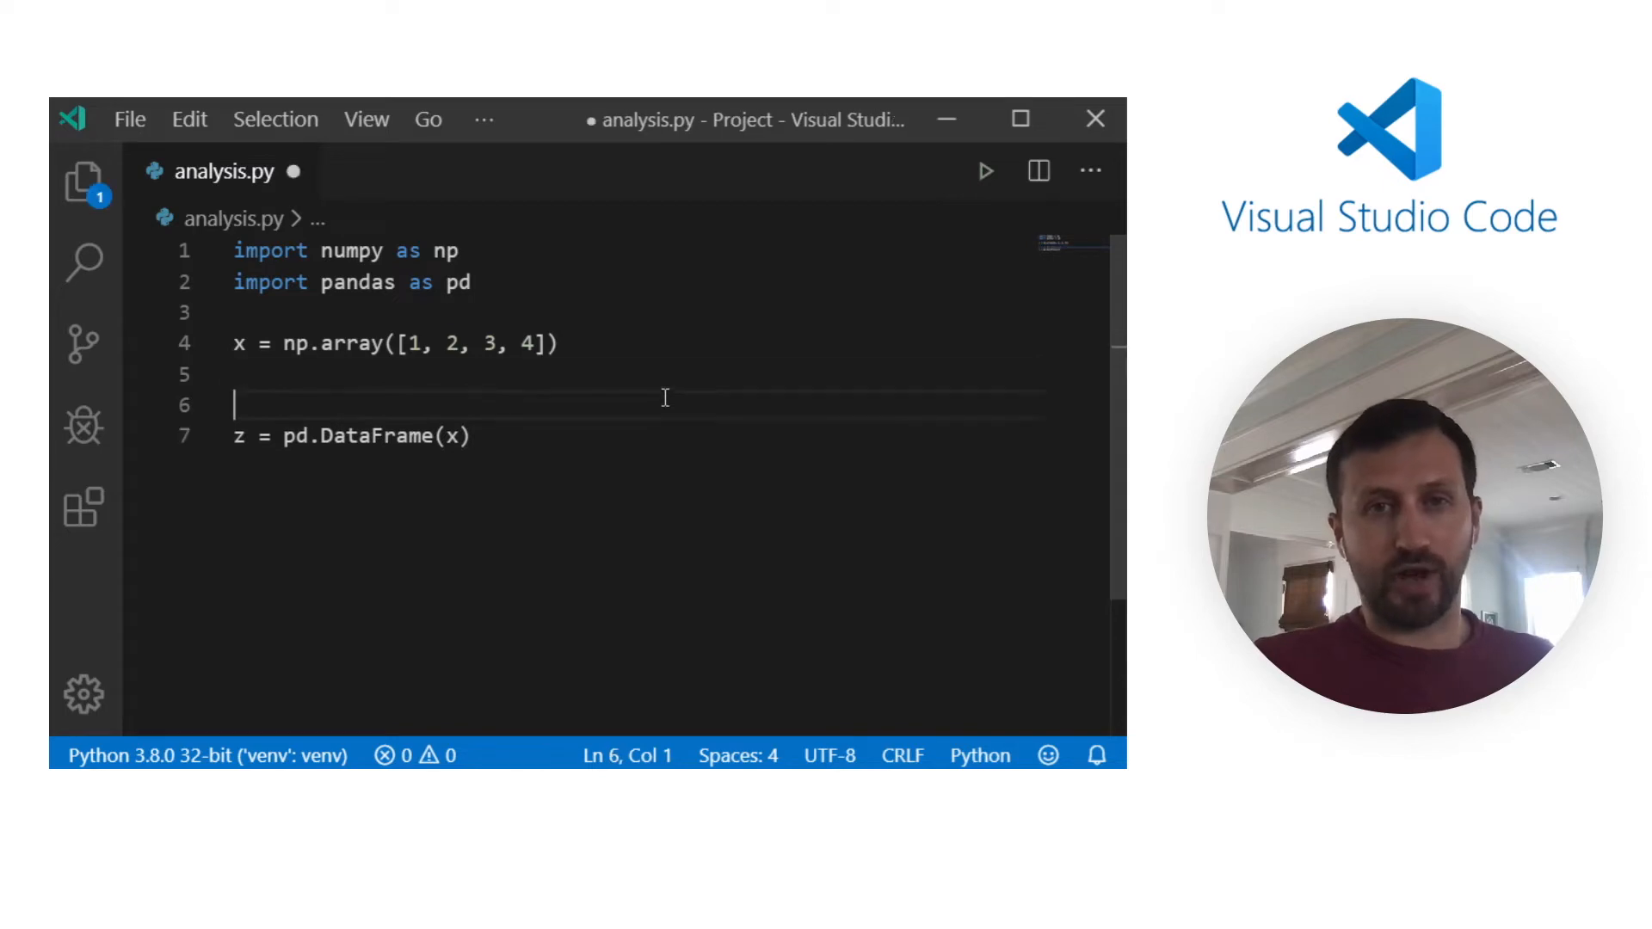
type("y = np.a")
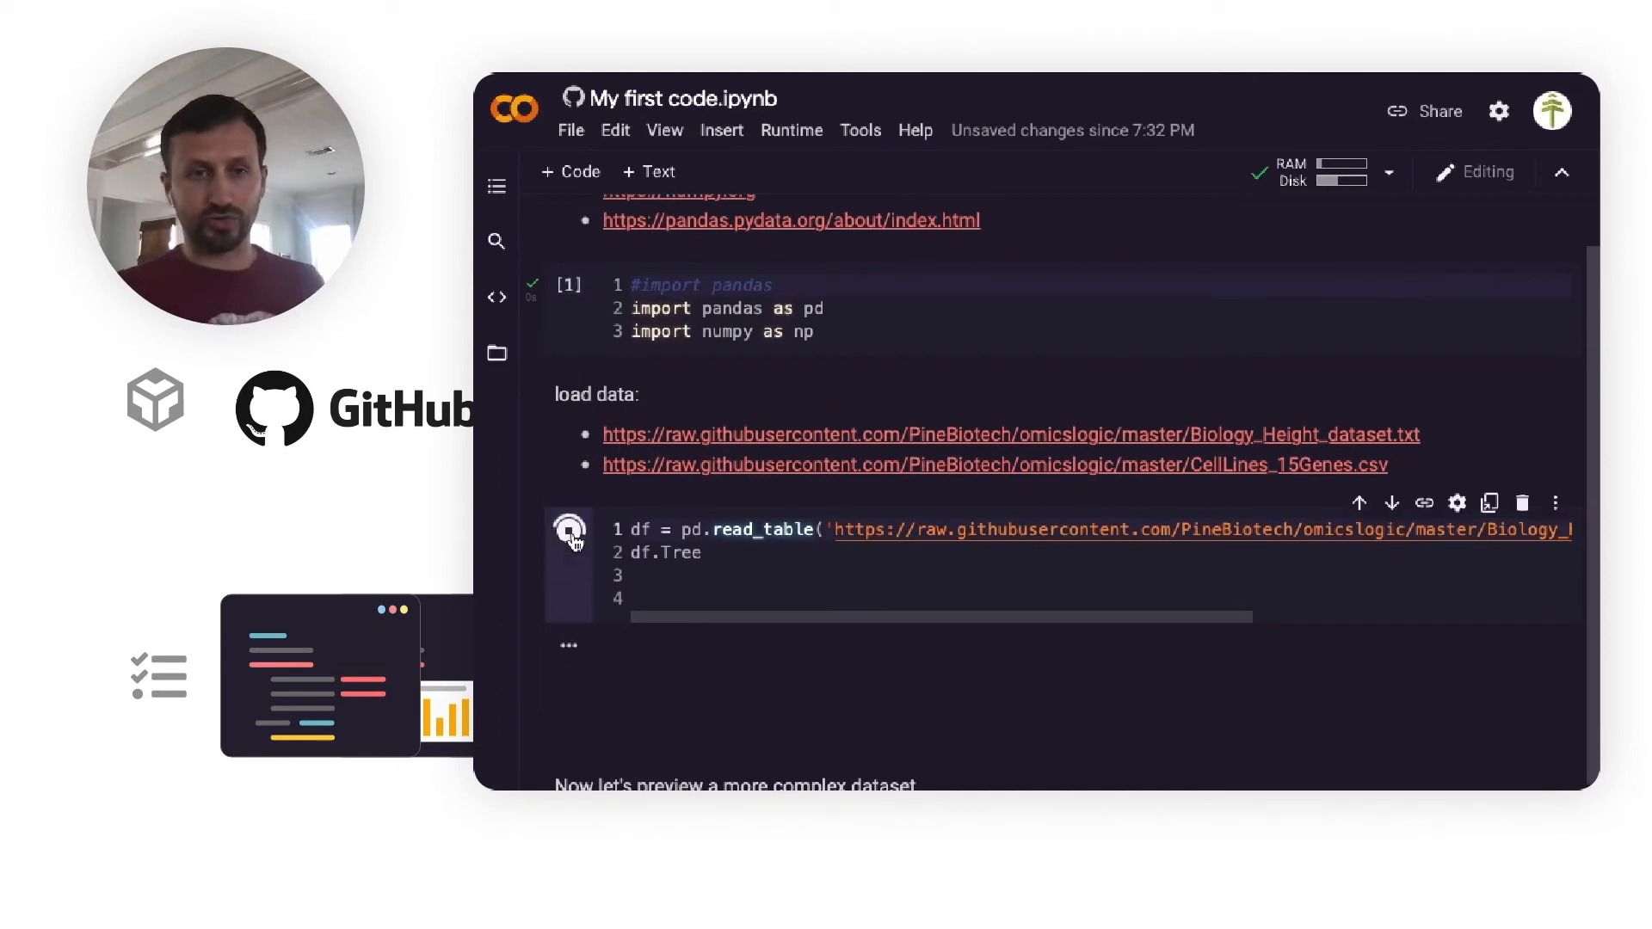
Run the height dataset, gene preview and data.csv reload cells in the Colab notebook
left_click(568, 529)
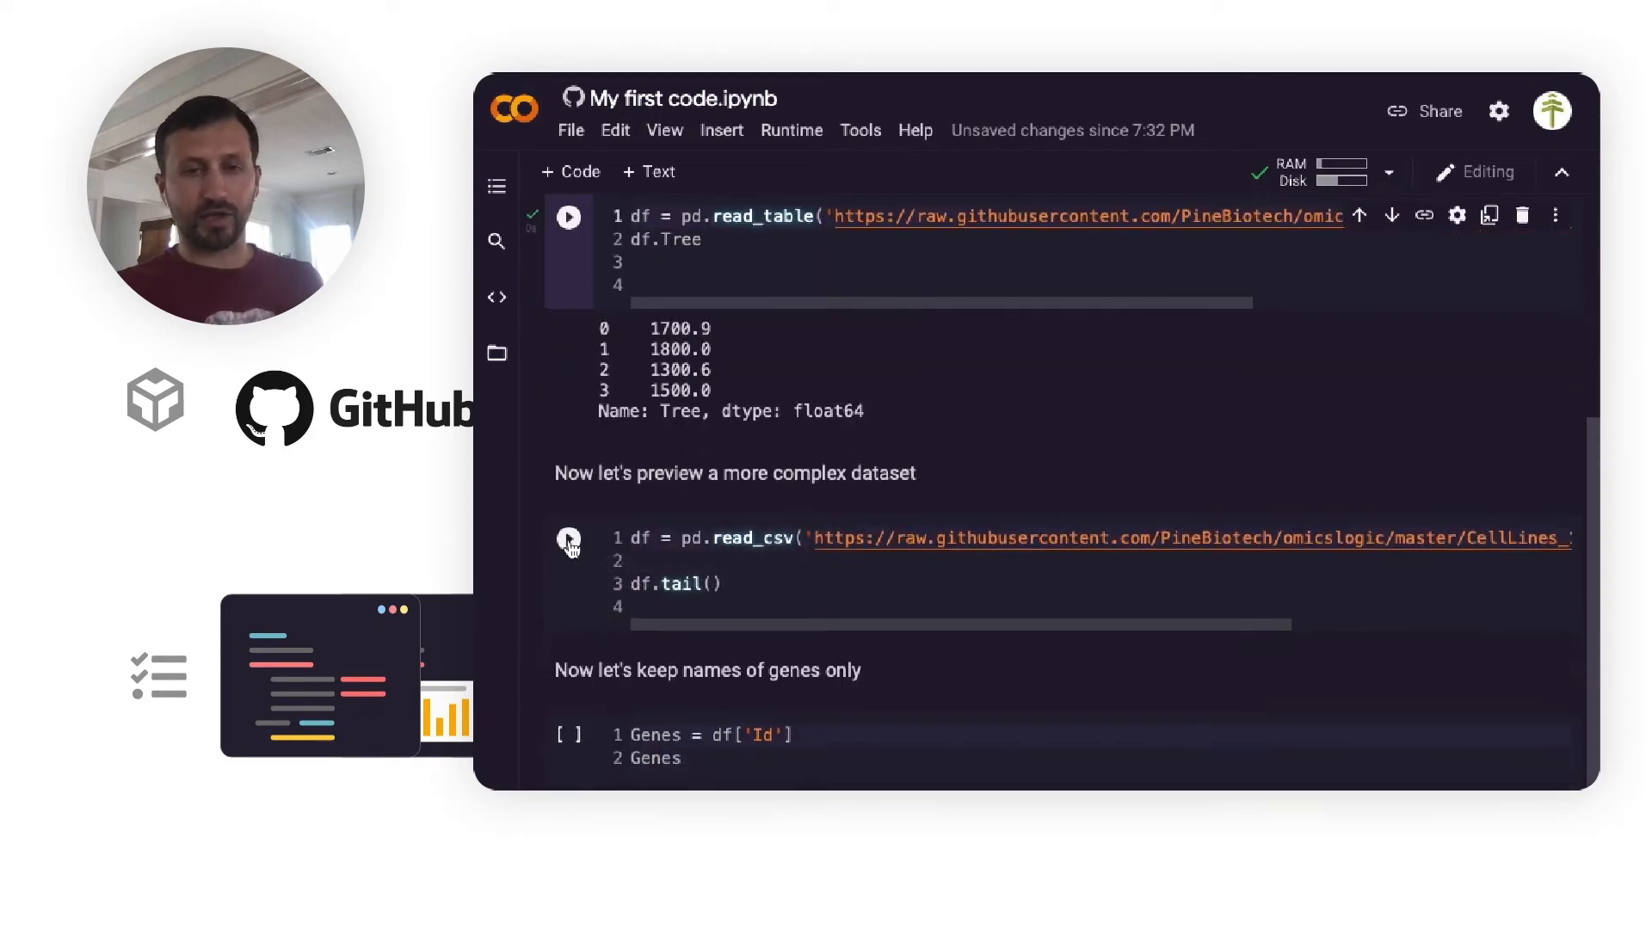
left_click(568, 539)
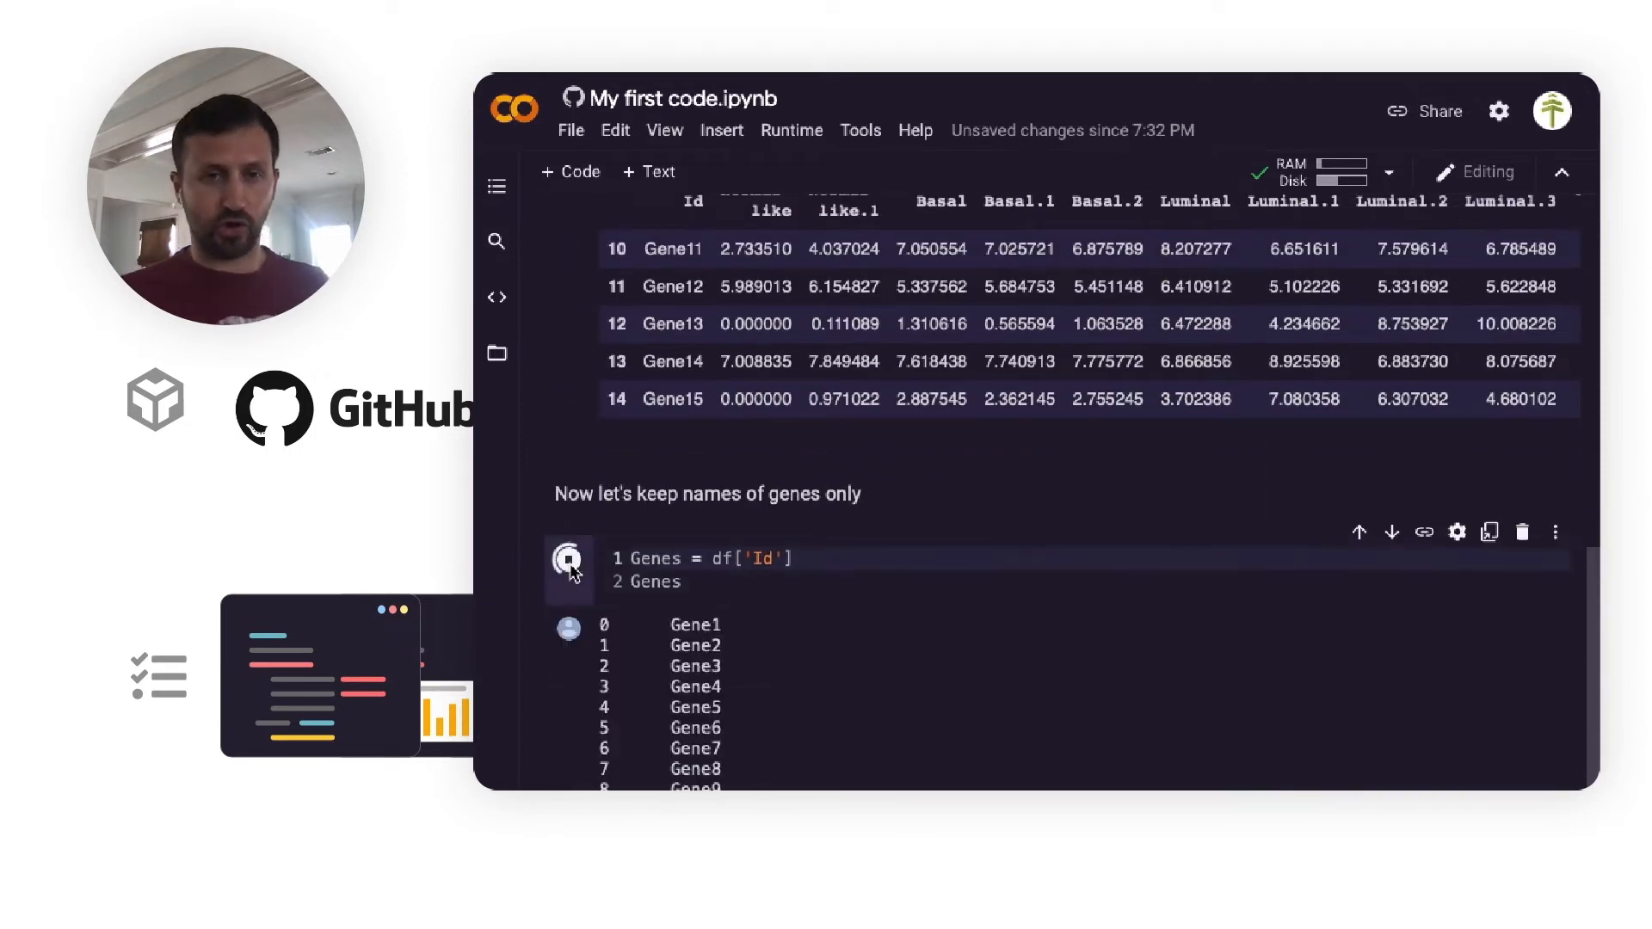
scroll("down", 3)
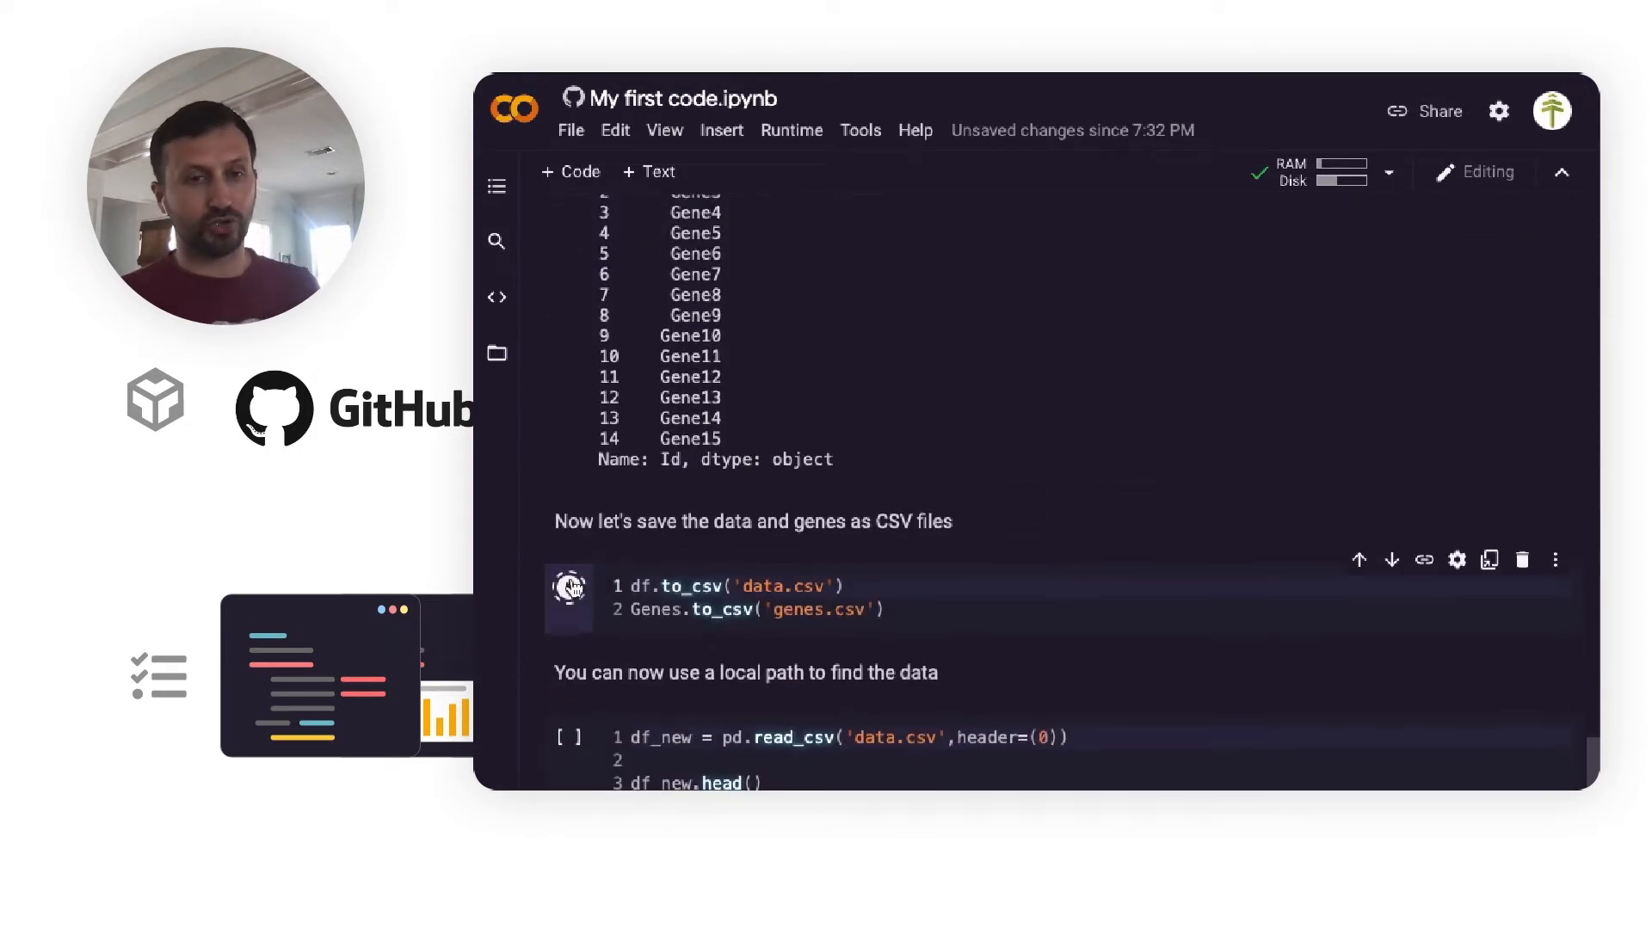
left_click(569, 587)
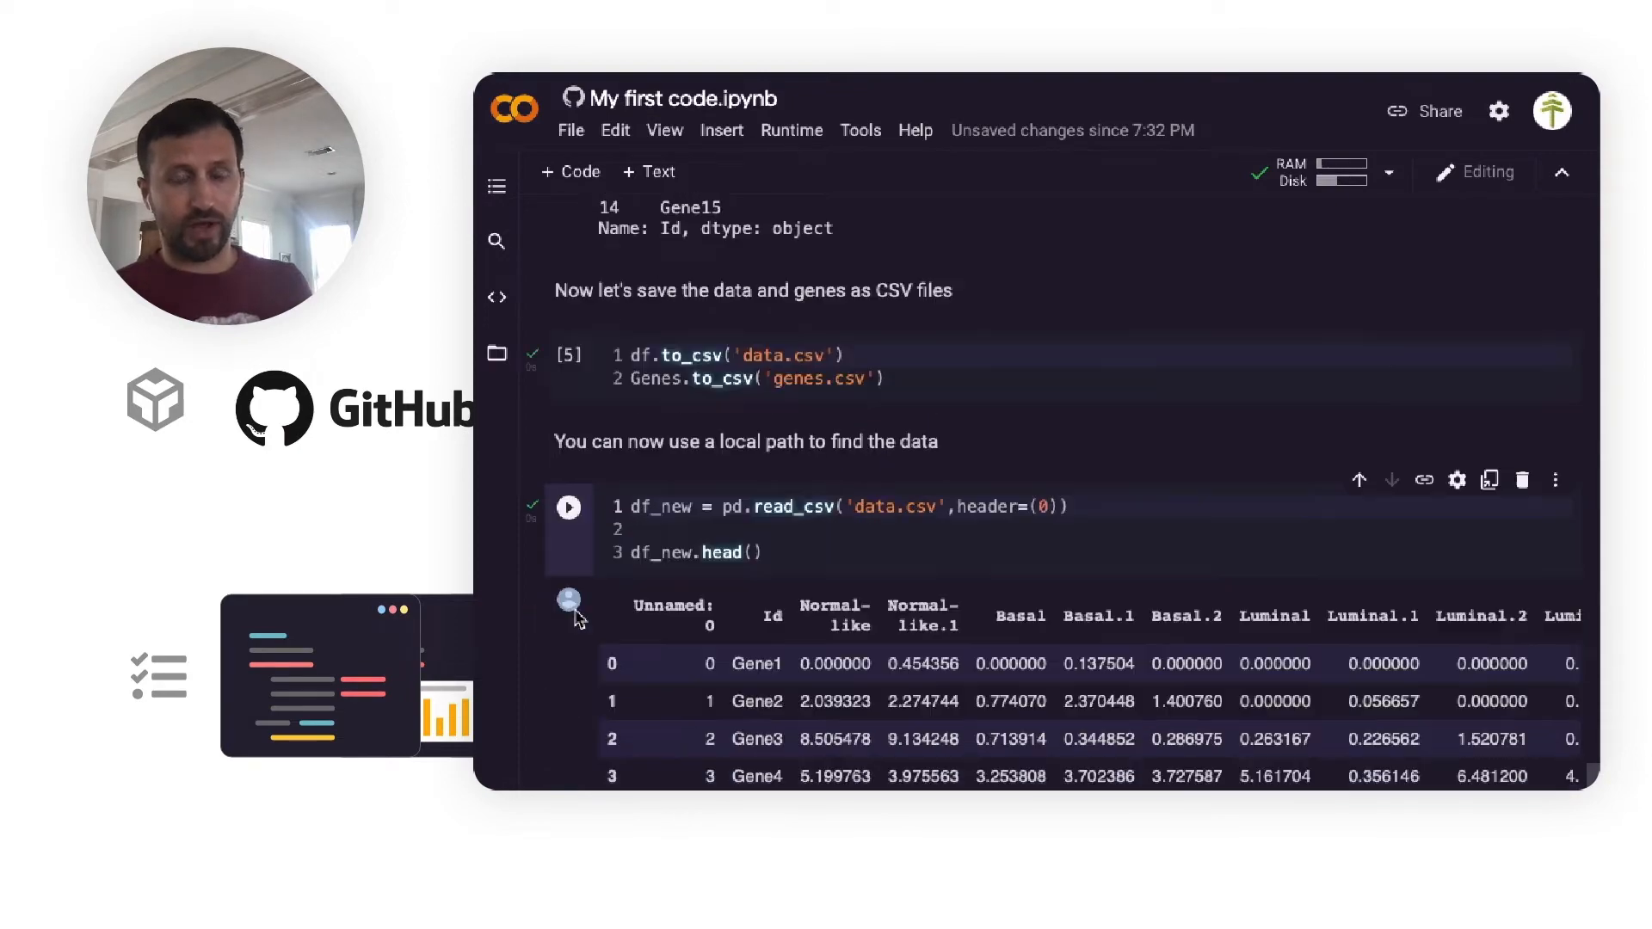
scroll("up", 3)
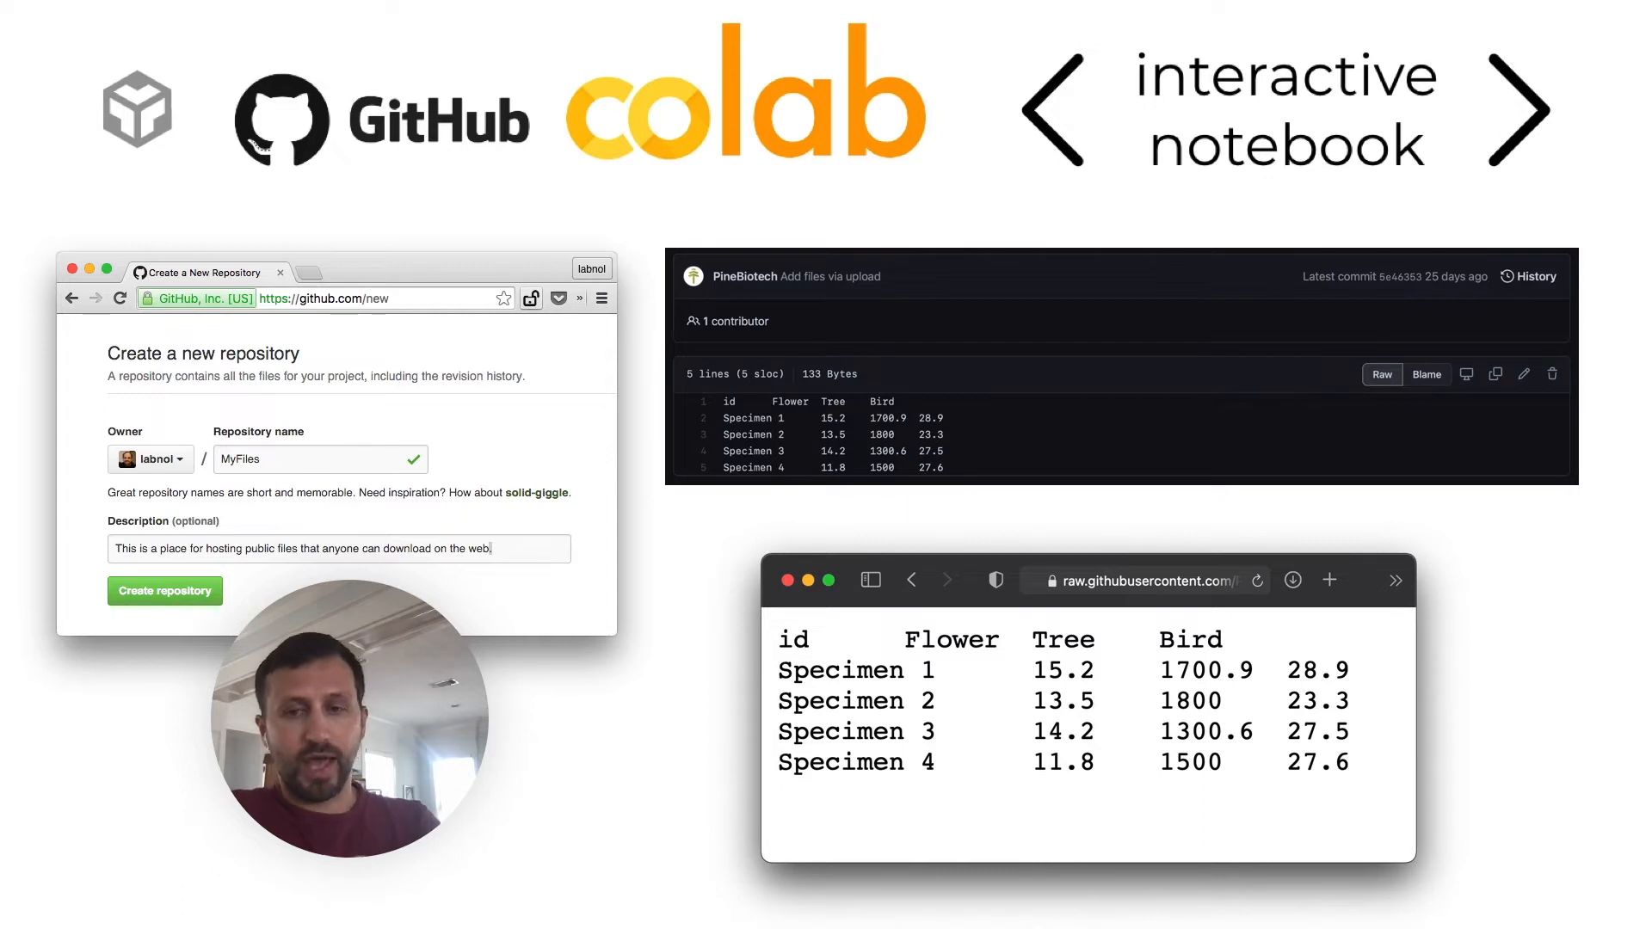
Open the raw view of the specimen height dataset with Flower, Tree and Bird columns
left_click(1143, 580)
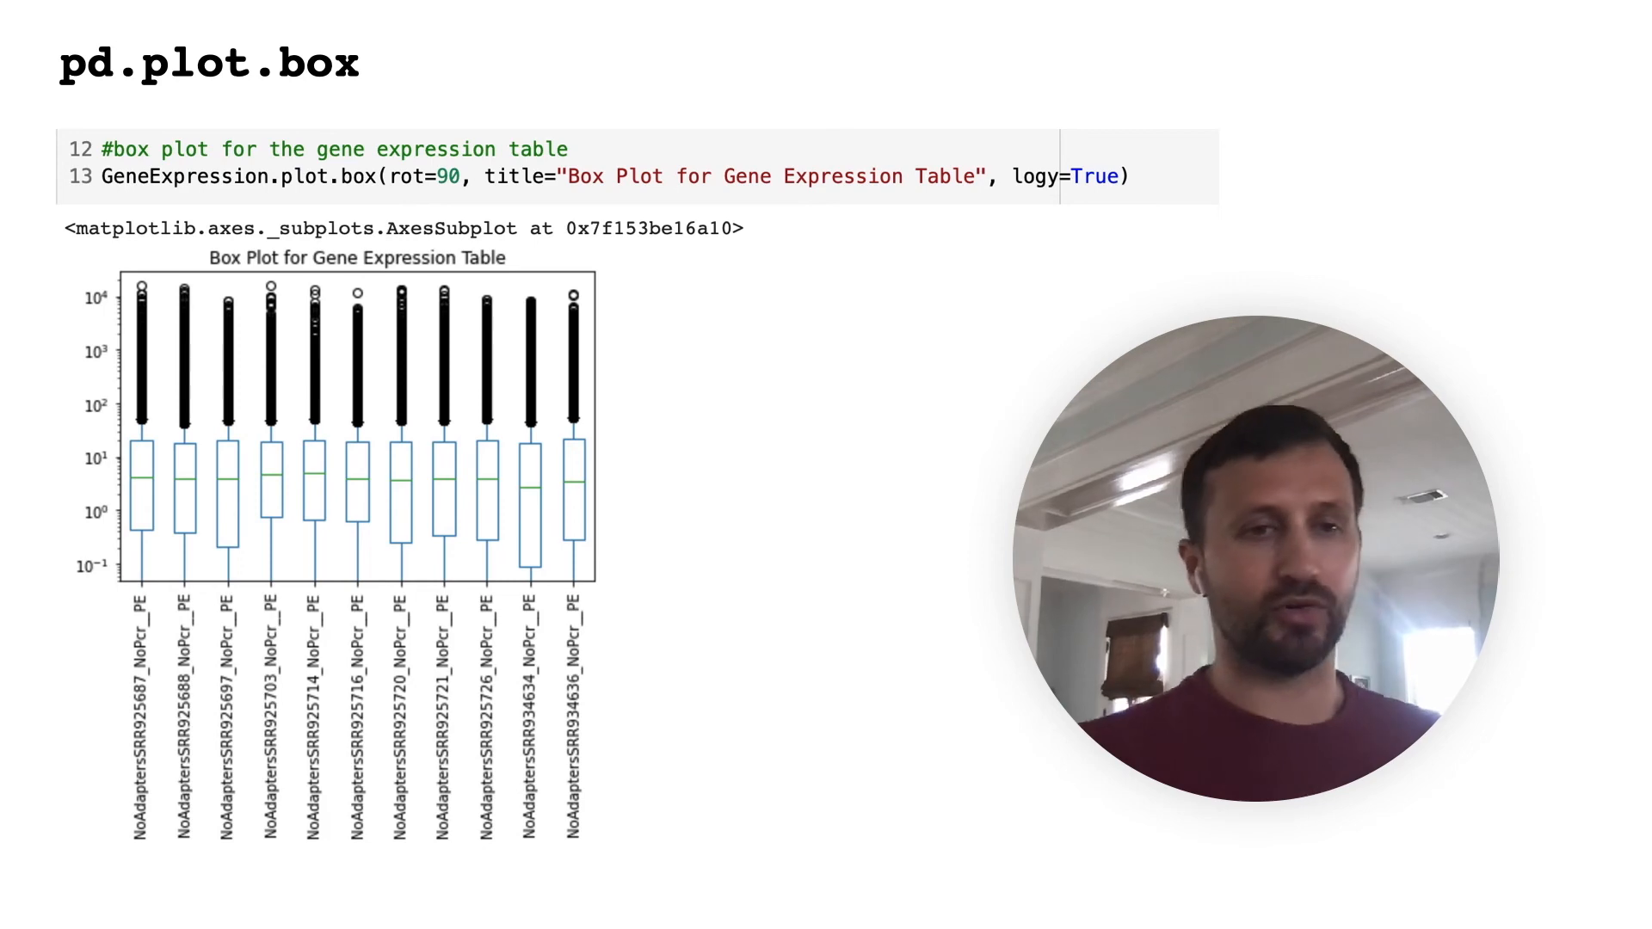
Advance to the slide with groupby box plots of CNDP1_84735 and ERBB2_2064 by sample group
scroll("down", 3)
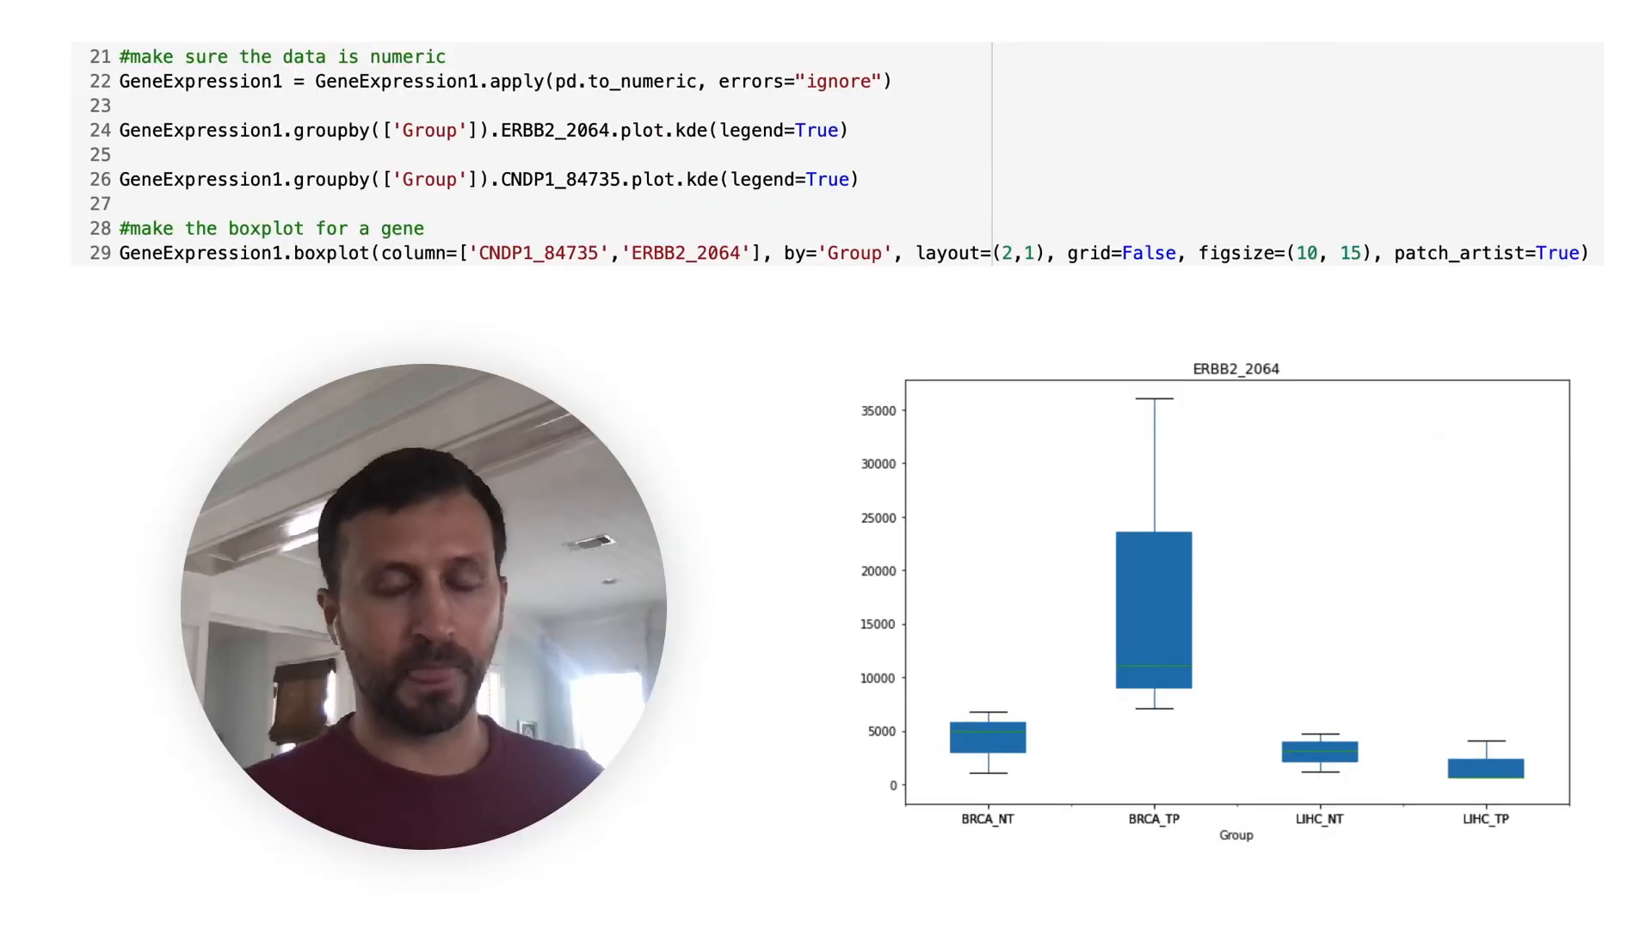